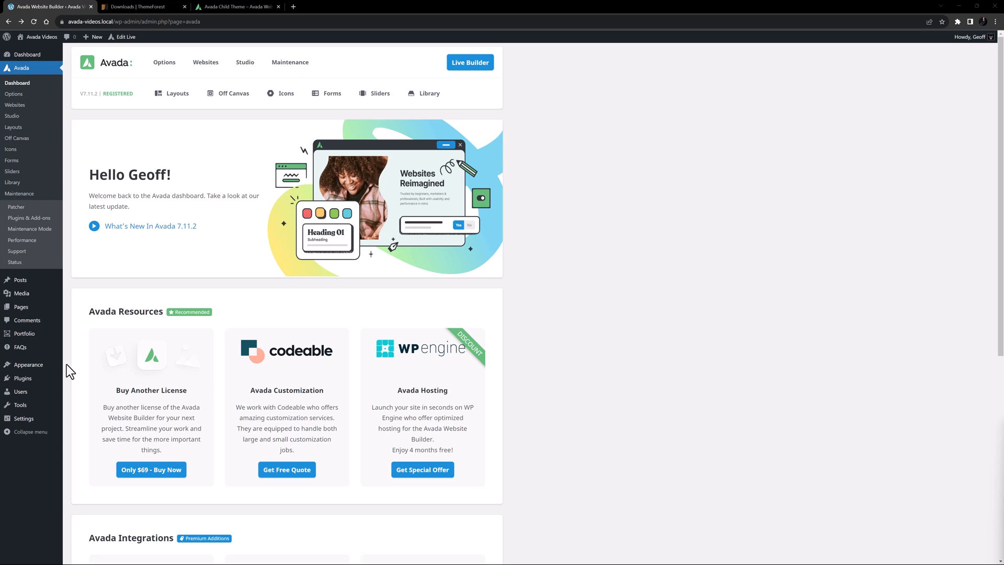
pyautogui.moveTo(28, 364)
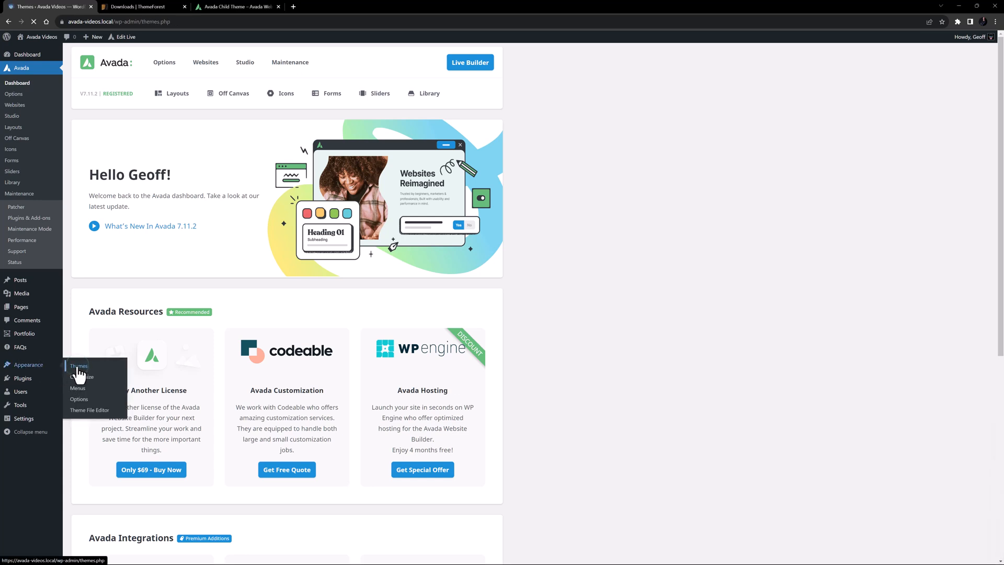
# Step: Go to Appearance > Themes to see Avada active alongside Twenty Twenty-Three
pyautogui.click(78, 365)
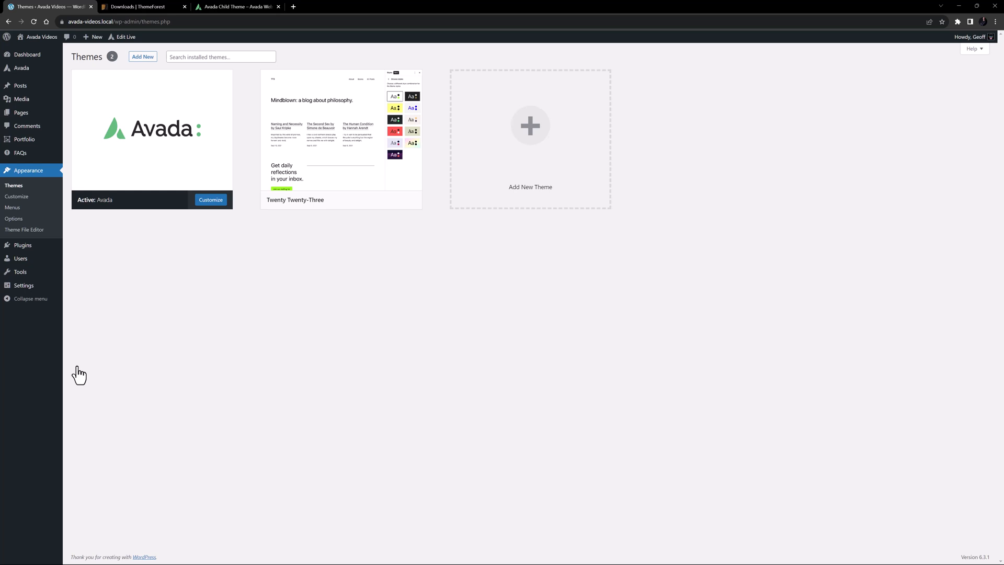
# Step: Bring up the Avada download options on the ThemeForest Downloads page
pyautogui.click(136, 7)
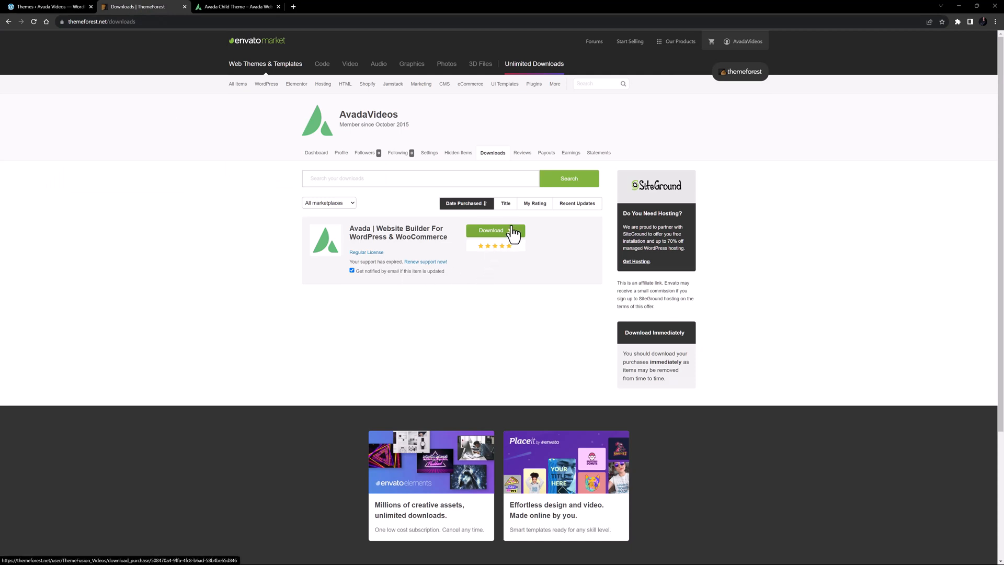
pyautogui.click(491, 230)
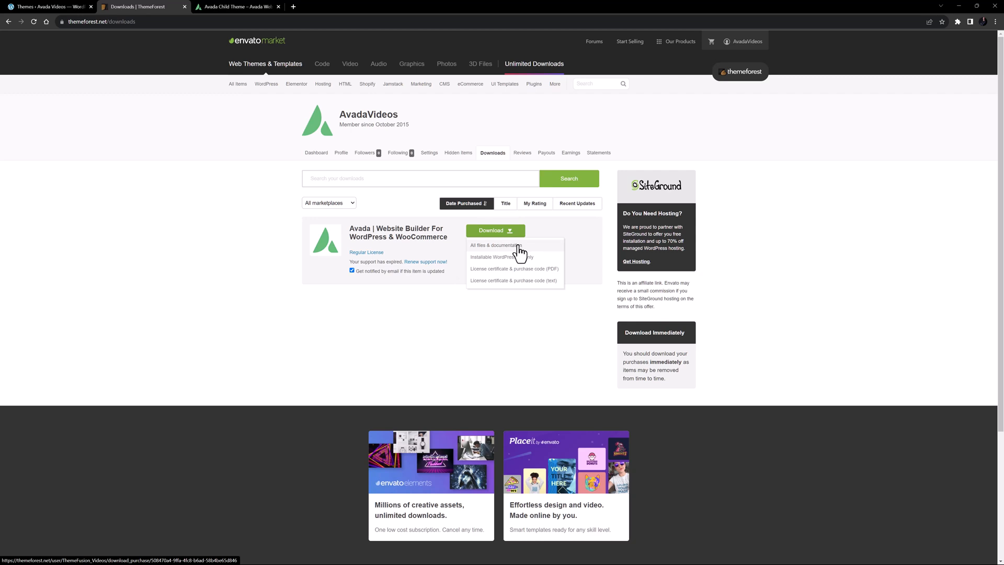
pyautogui.moveTo(508, 255)
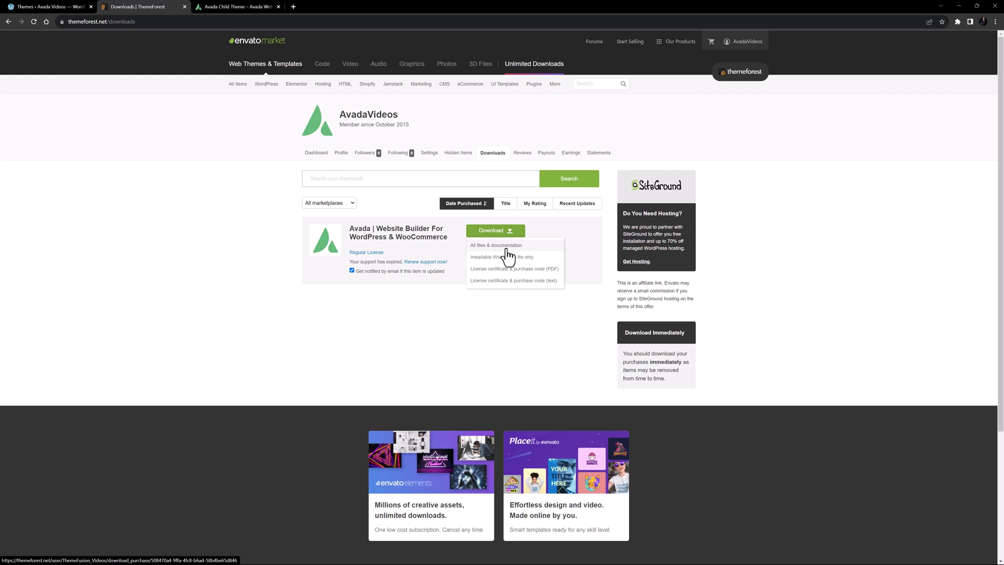
# Step: Download all files and documentation, then copy Avada-Child-Theme.zip from Avada_Full_Package > Avada Theme to the Desktop
pyautogui.click(501, 257)
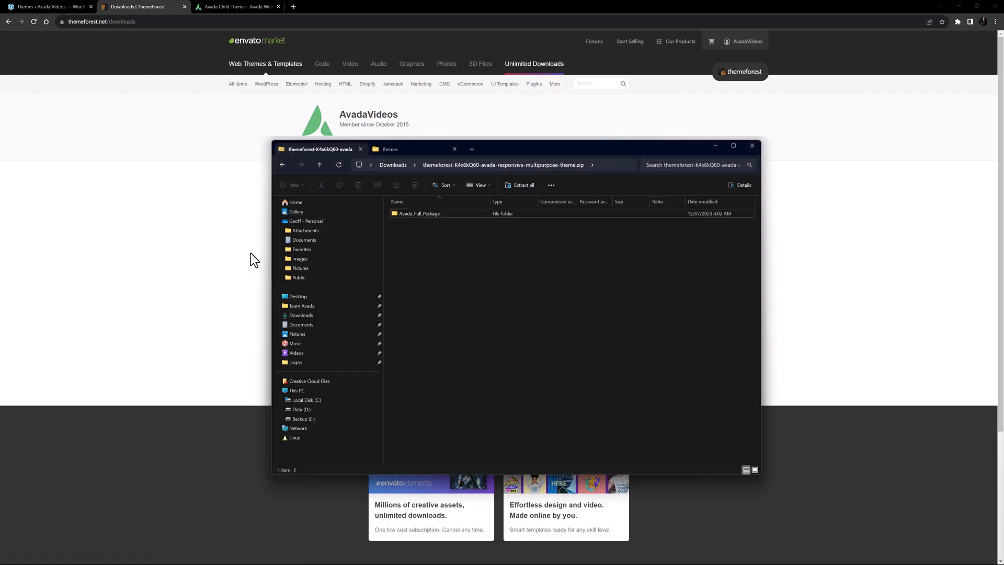
pyautogui.doubleClick(419, 213)
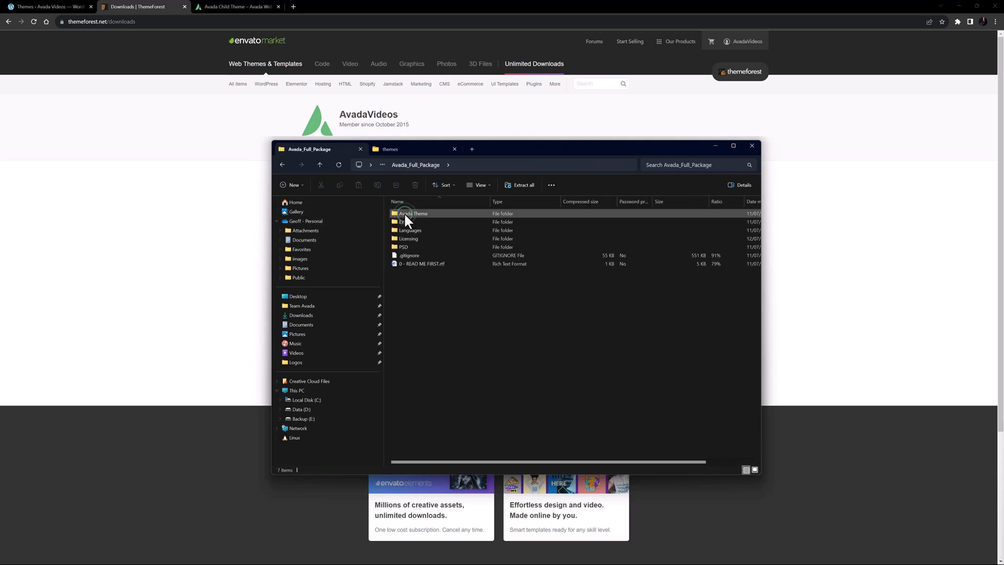
pyautogui.doubleClick(413, 213)
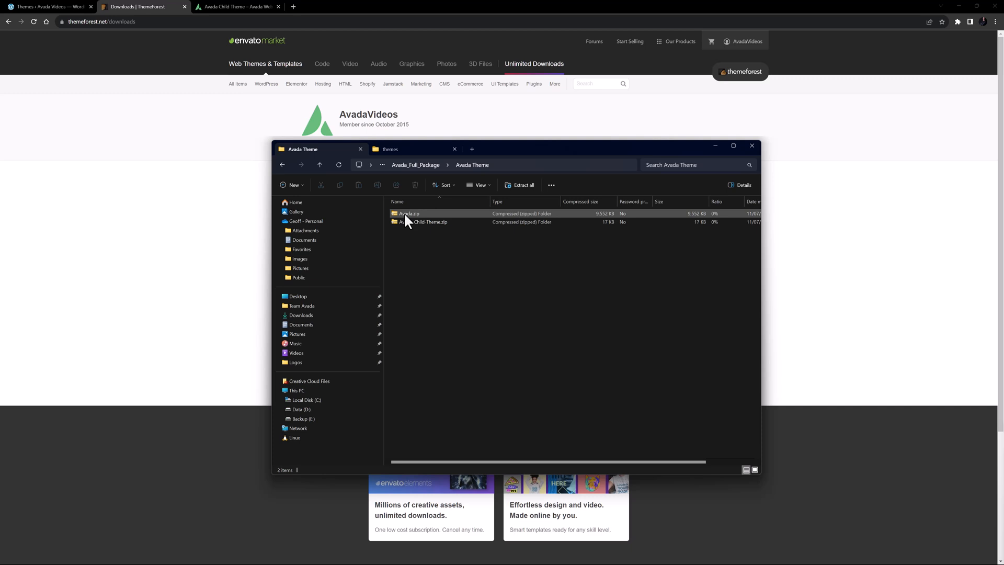
pyautogui.click(423, 222)
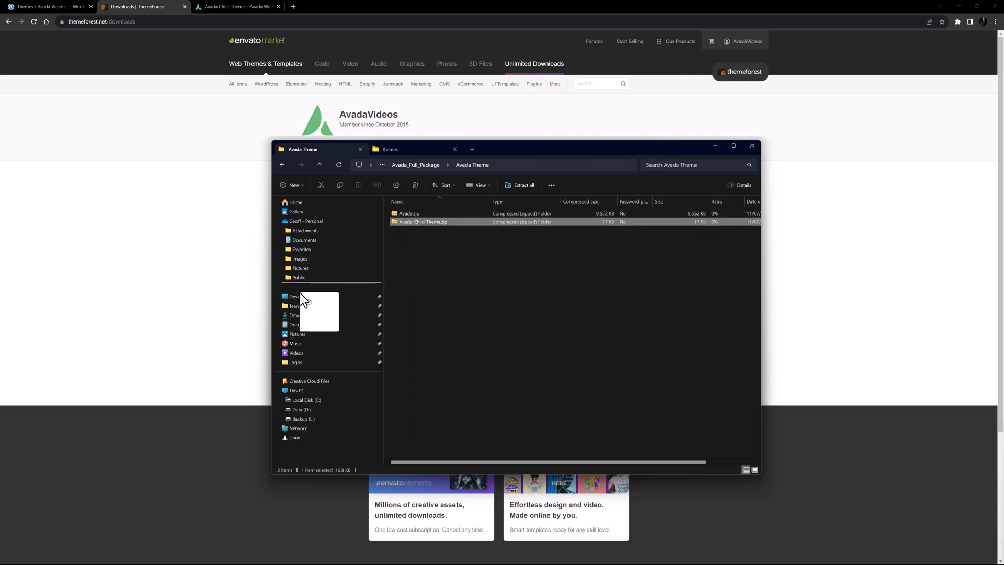
pyautogui.click(297, 296)
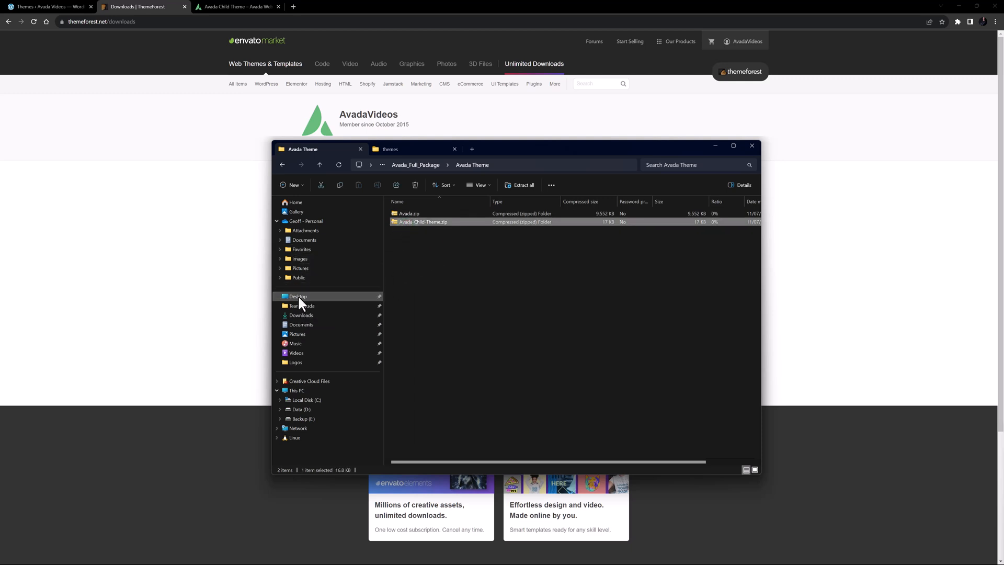
pyautogui.click(752, 145)
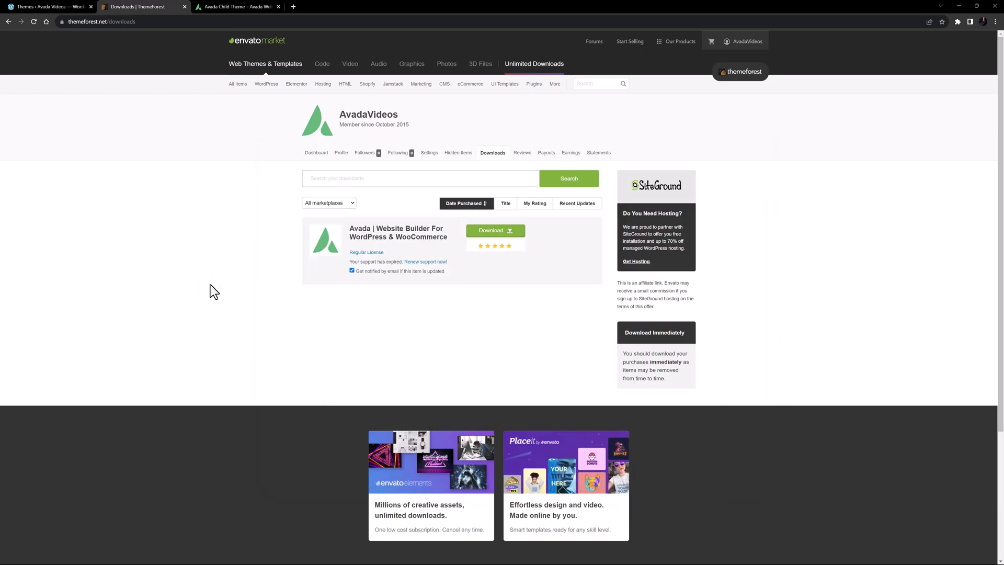
pyautogui.moveTo(97, 48)
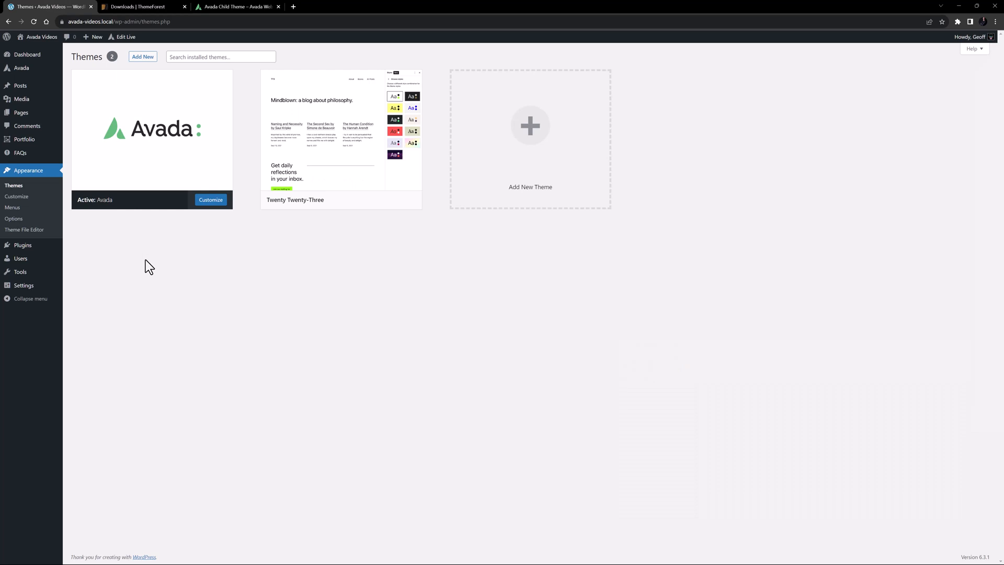
# Step: Choose Desktop\Avada-Child-Theme.zip in the Add New > Upload Theme form
pyautogui.click(143, 56)
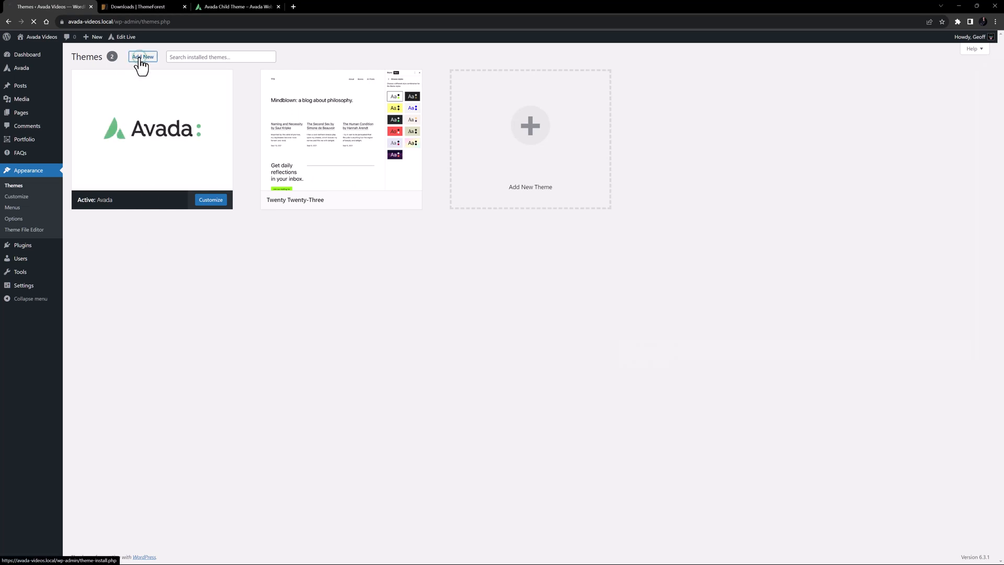
pyautogui.click(142, 57)
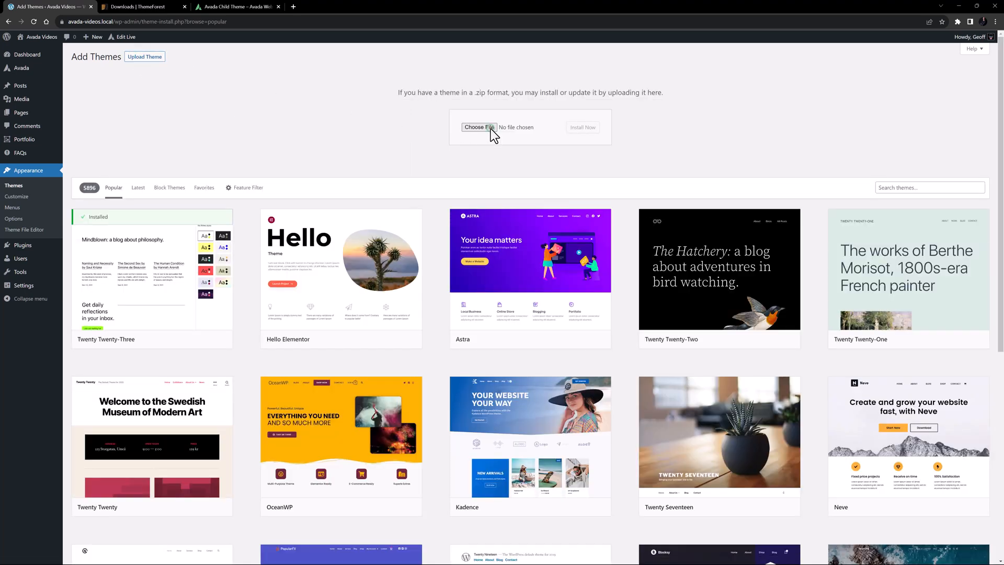
pyautogui.click(477, 127)
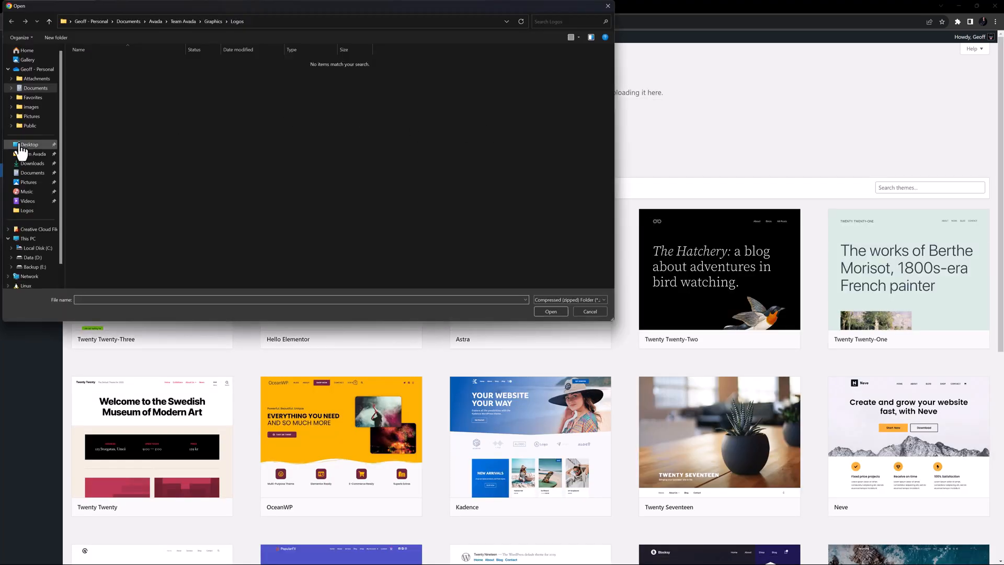
pyautogui.click(29, 145)
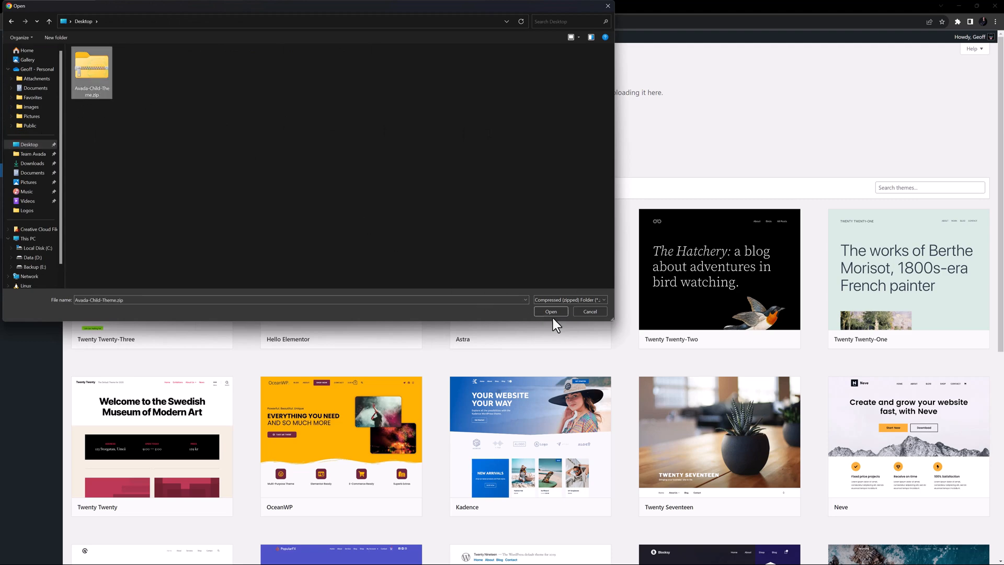
pyautogui.click(550, 311)
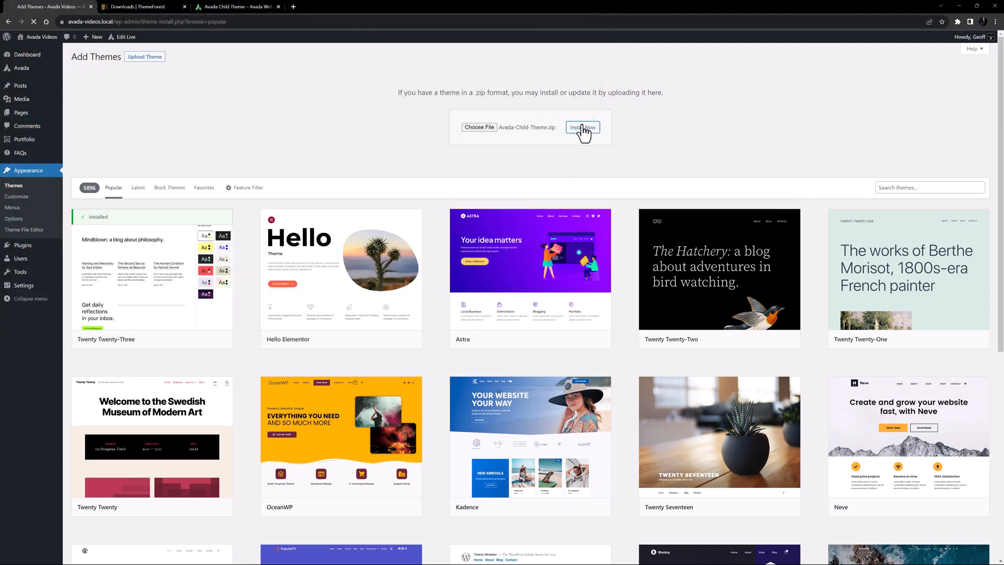
# Step: Install the uploaded Avada Child Theme and activate it
pyautogui.click(582, 128)
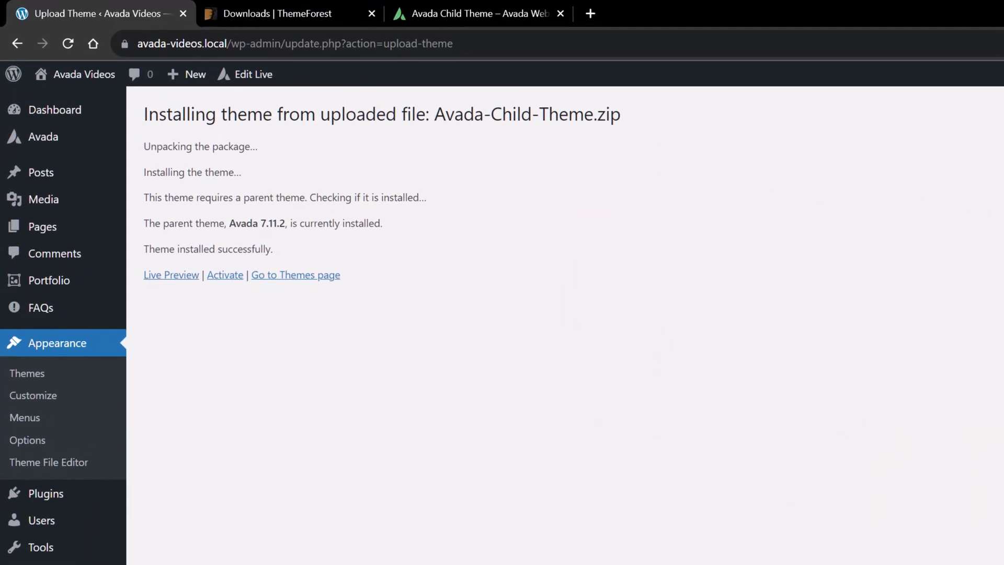
pyautogui.moveTo(952, 288)
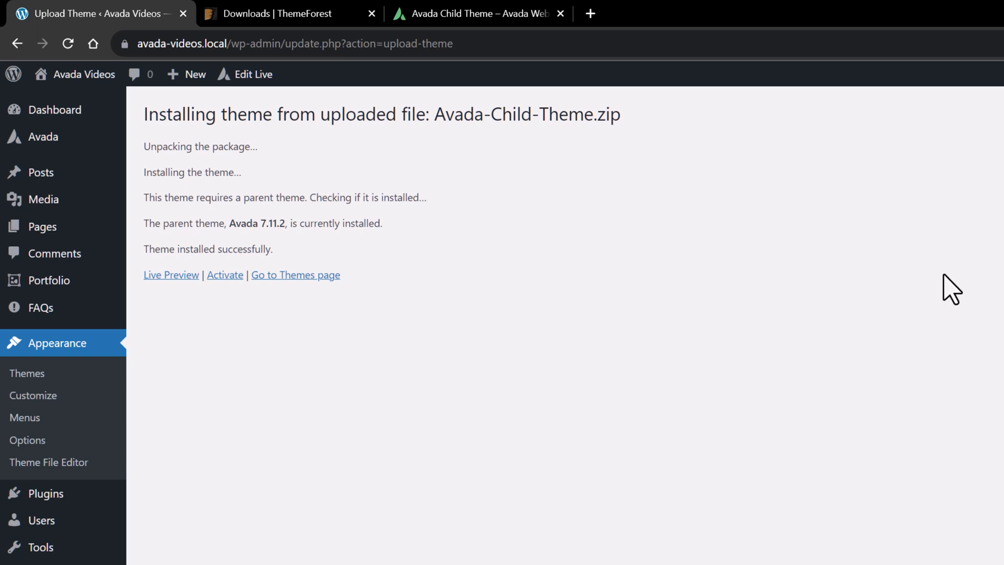
pyautogui.moveTo(225, 274)
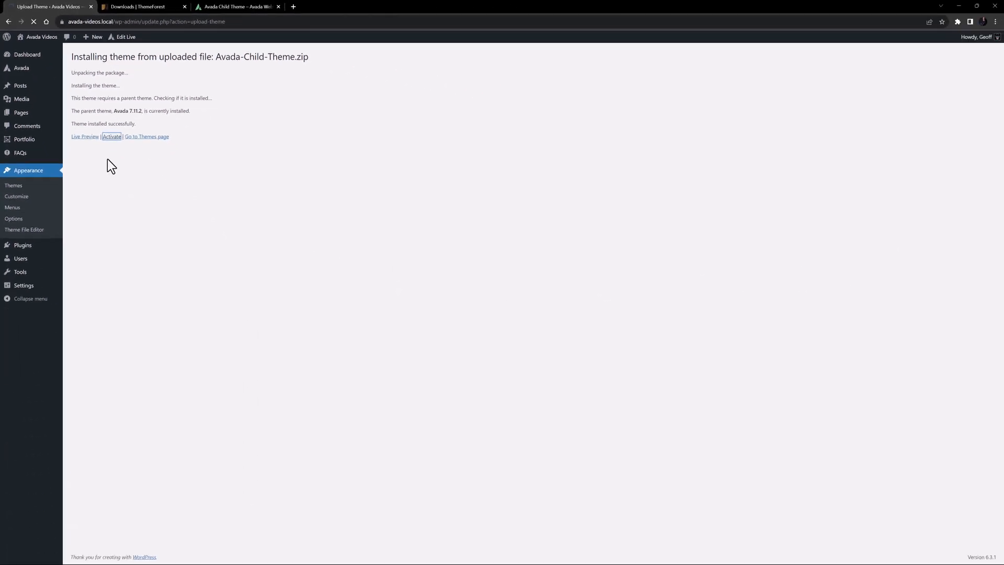
pyautogui.click(111, 136)
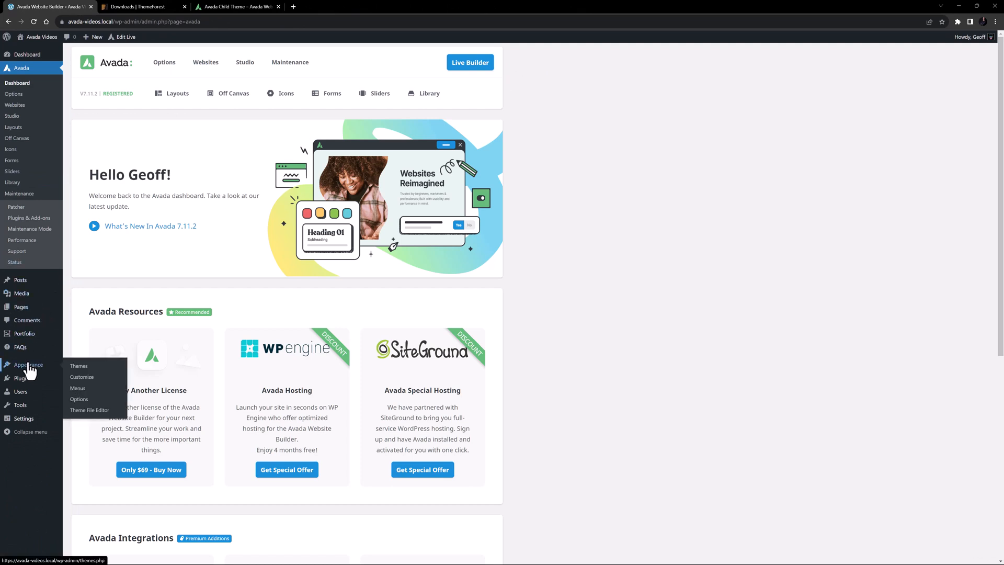
# Step: Return to Appearance > Themes to confirm Avada Child is the active theme
pyautogui.click(79, 365)
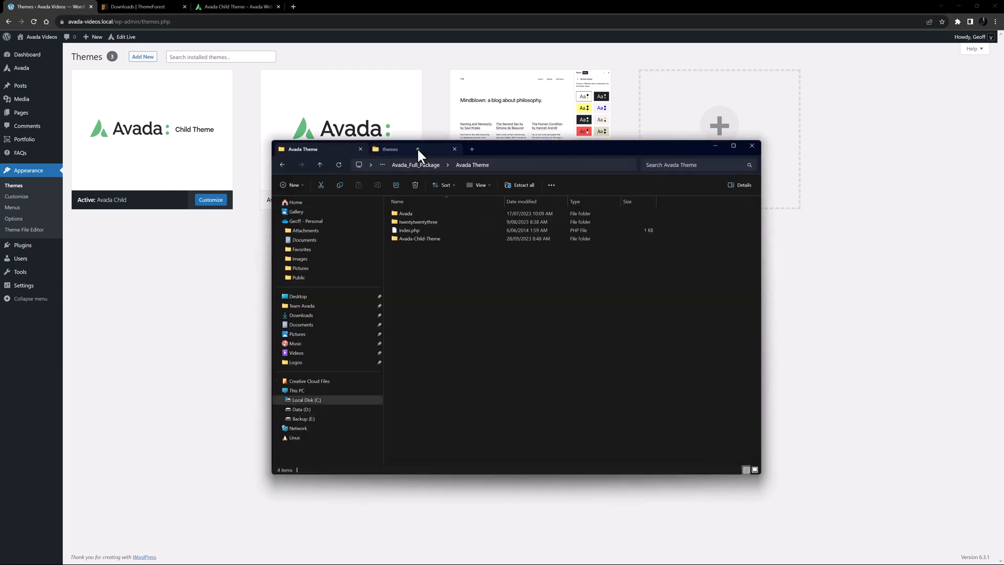
# Step: View functions.php, screenshot.jpg and style.css inside Avada-Child-Theme, then hide File Explorer
pyautogui.doubleClick(419, 239)
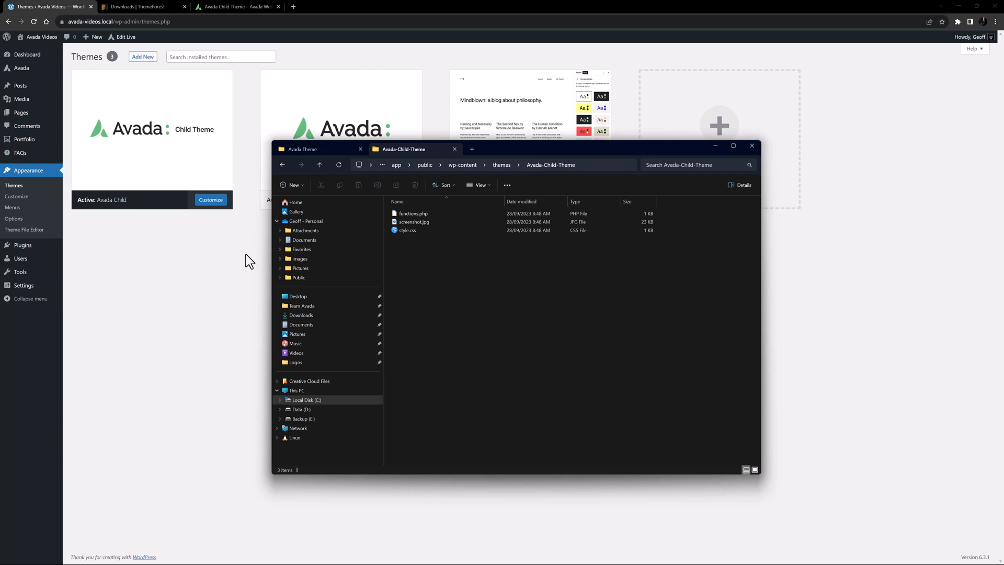
pyautogui.click(752, 146)
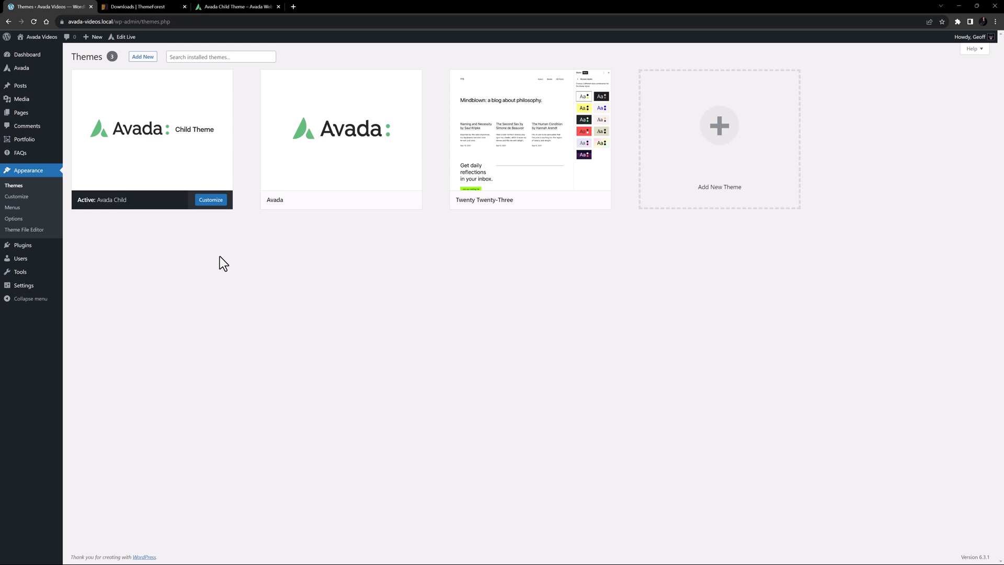
# Step: Switch to the 'Avada Child Theme – Avada' documentation tab
pyautogui.click(237, 6)
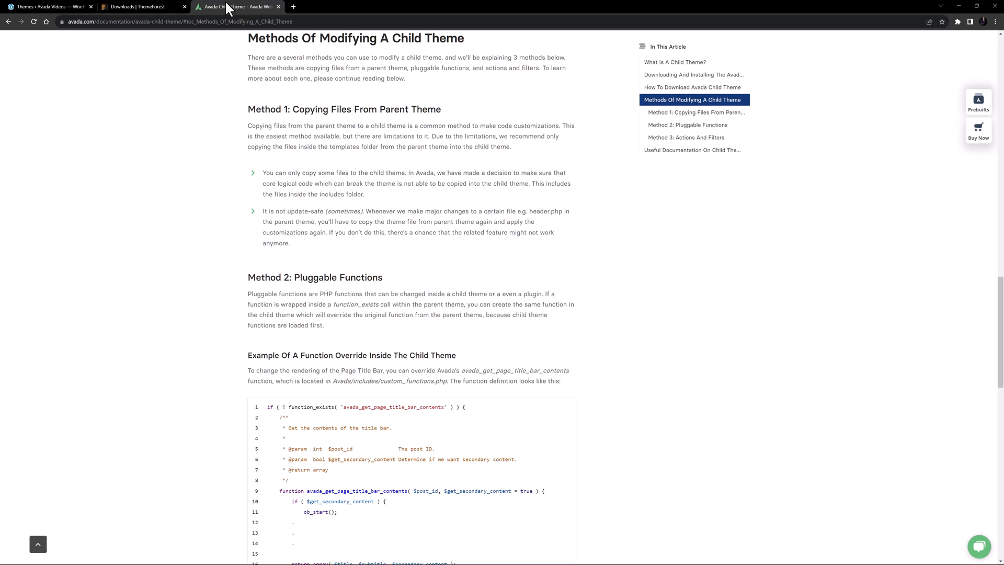
# Step: Jump to Method 2: Pluggable Functions, then Method 3: Actions And Filters
pyautogui.click(687, 125)
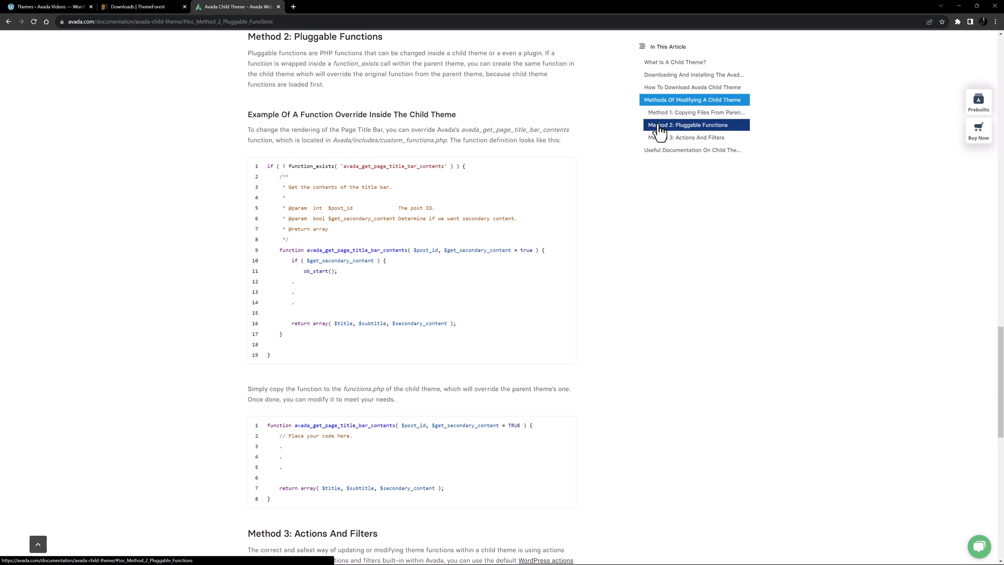
pyautogui.moveTo(688, 137)
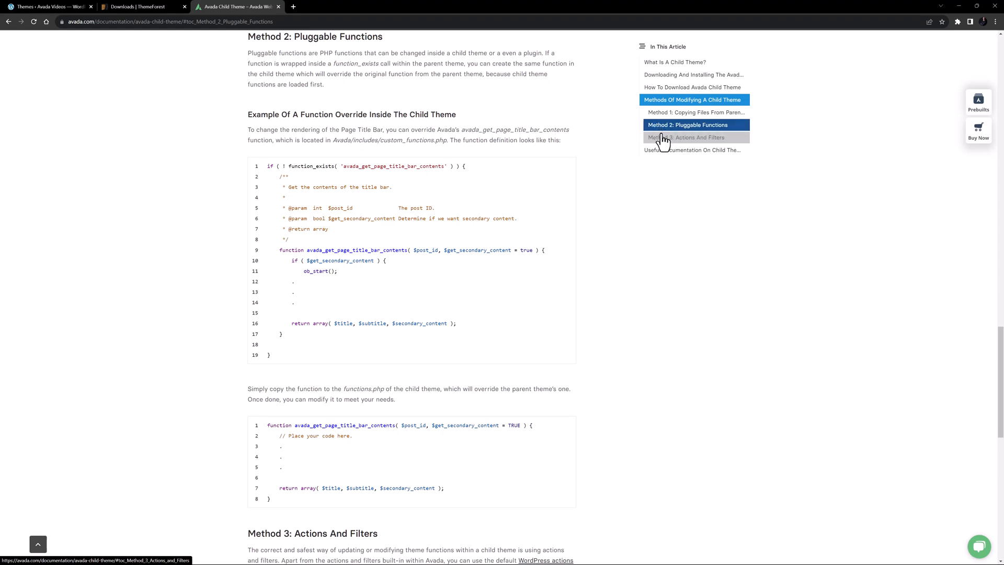
pyautogui.click(685, 137)
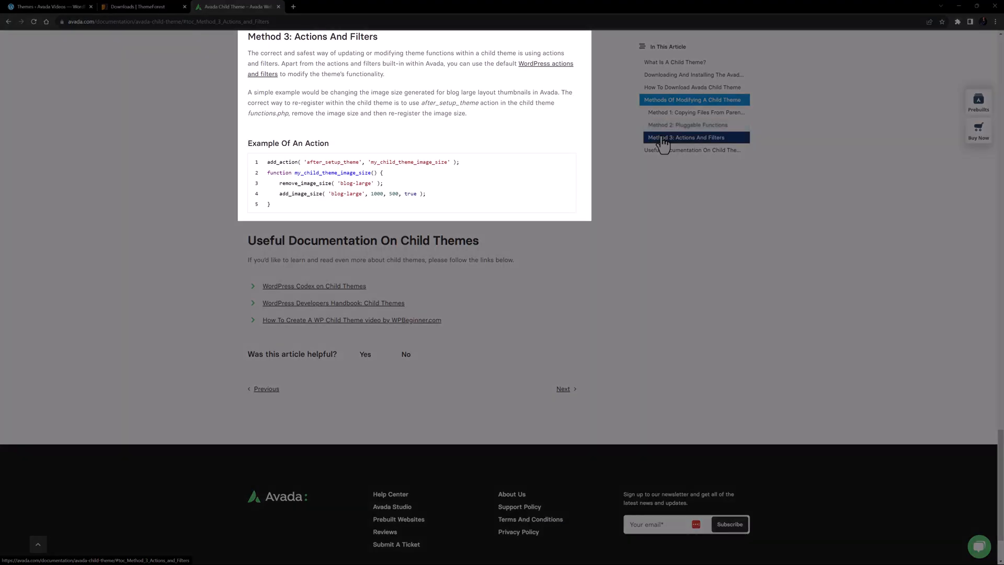